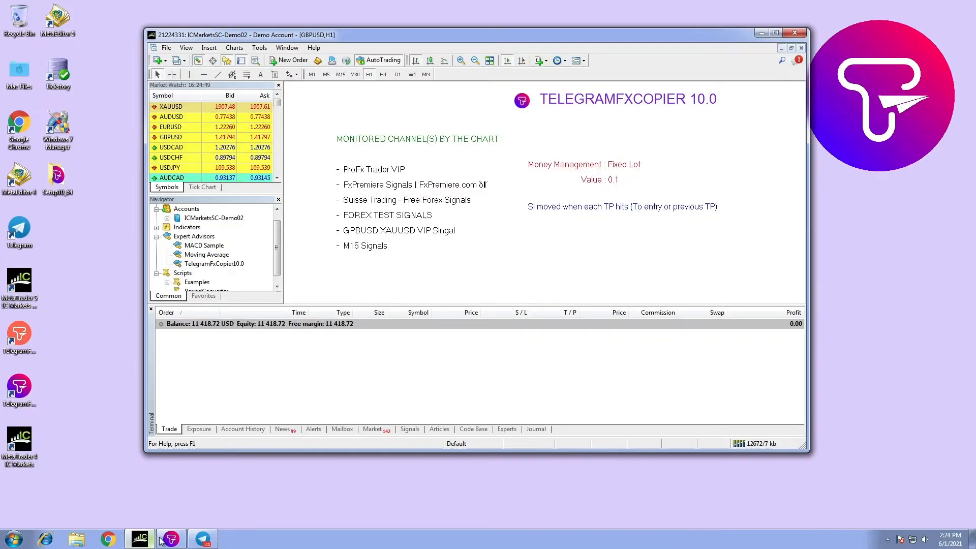
- Bring up TelegramFxCopier, review the MT4 account and signal channels, then move and close it
click(169, 539)
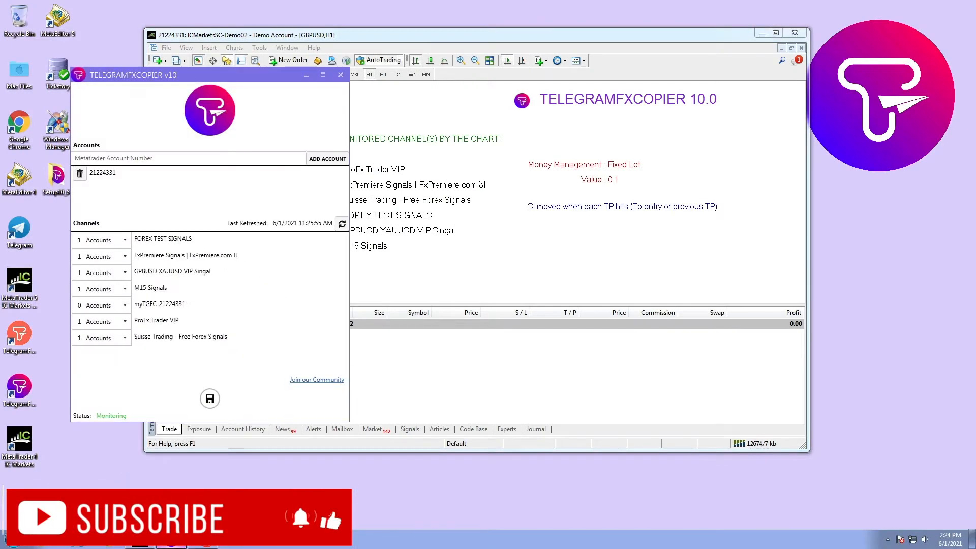
click(201, 538)
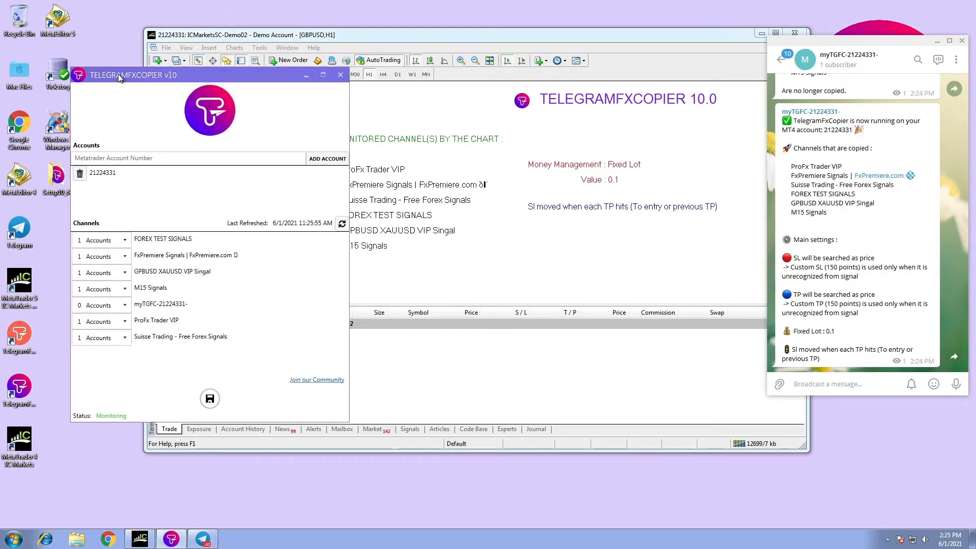
drag(119, 75, 211, 67)
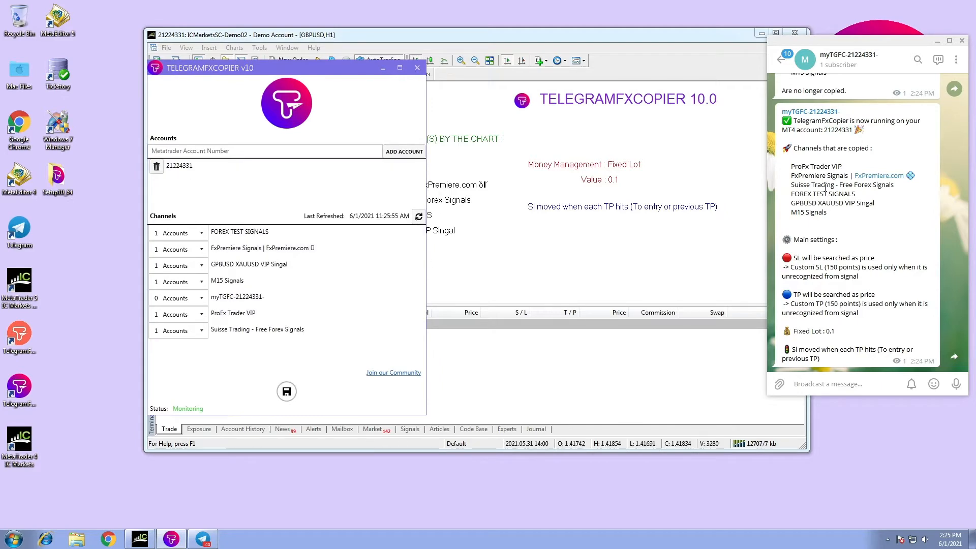
click(417, 68)
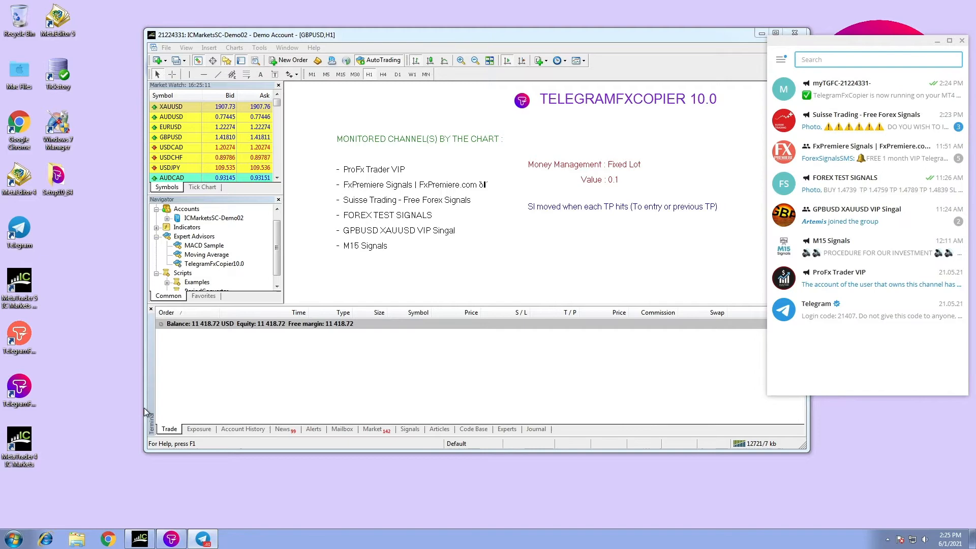
click(853, 215)
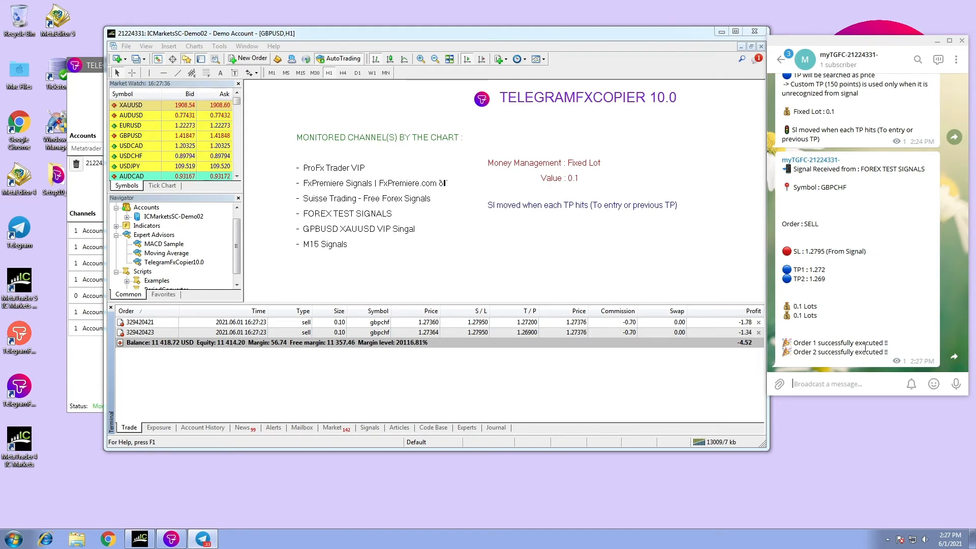
- Open the FOREX TEST SIGNALS channel to view the original GBPCHF sell post
click(780, 59)
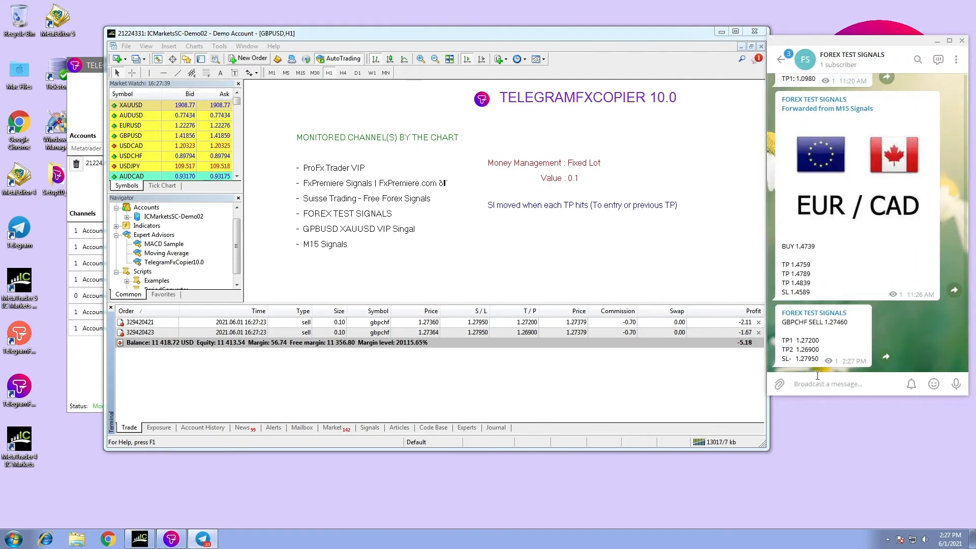
- Post 'by gld' in FOREX TEST SIGNALS, then open myTGFC-21224331- showing 'Symbol not found'
text(by)
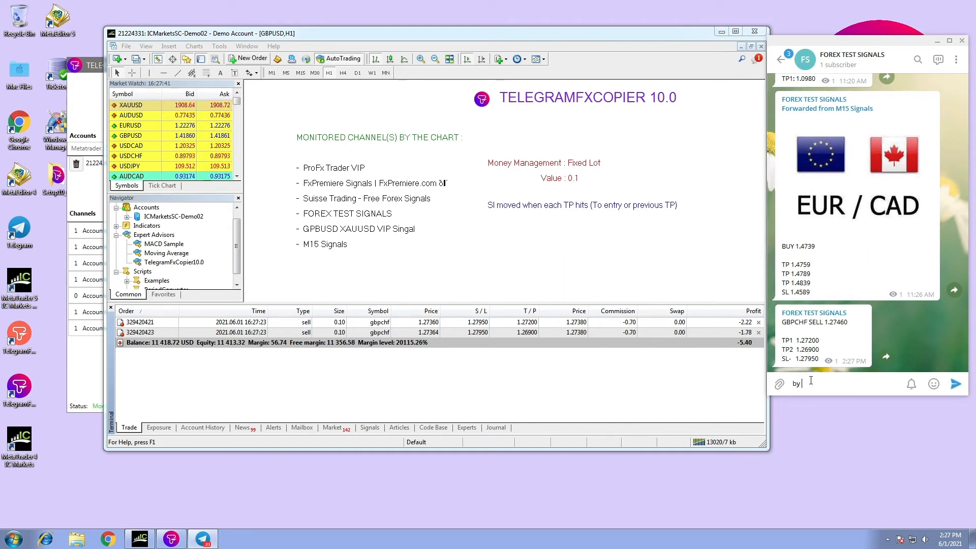
text(gl)
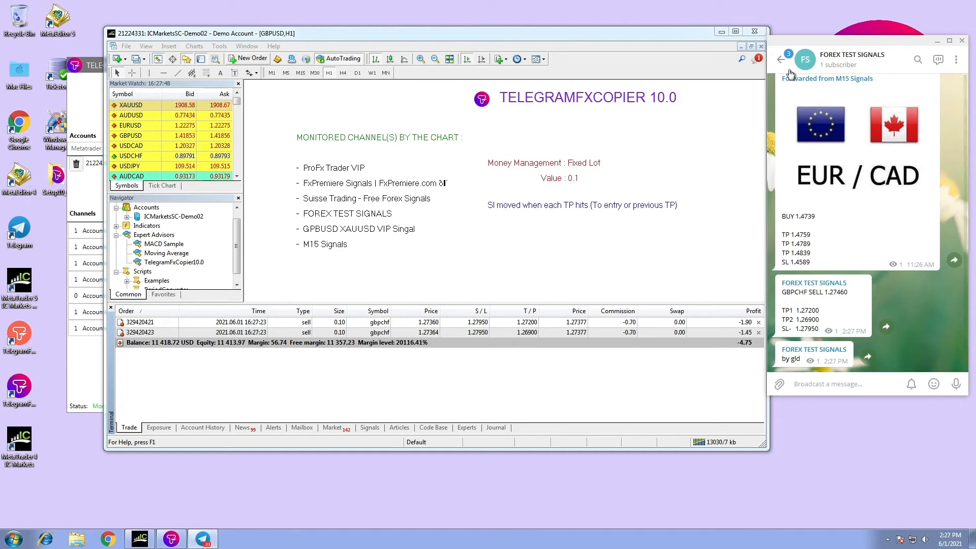
click(782, 59)
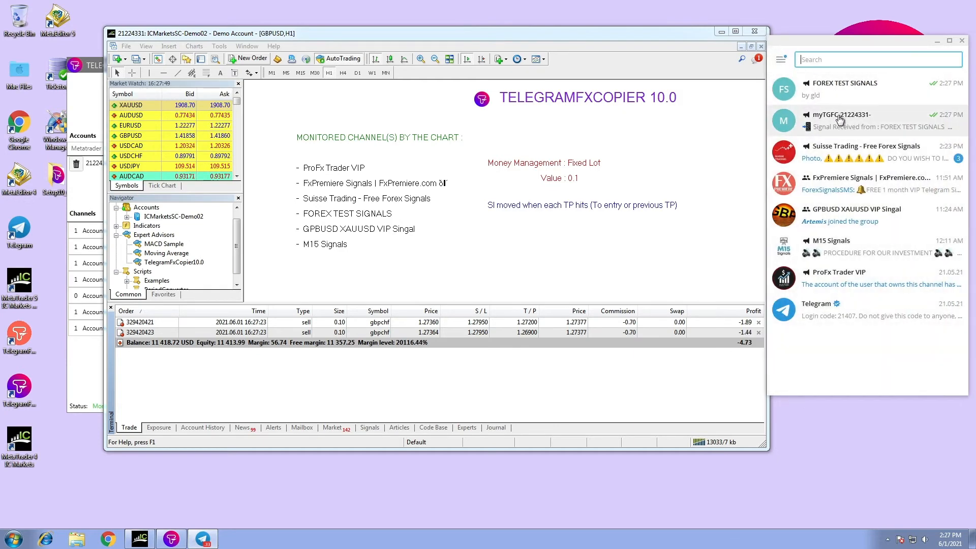
click(860, 120)
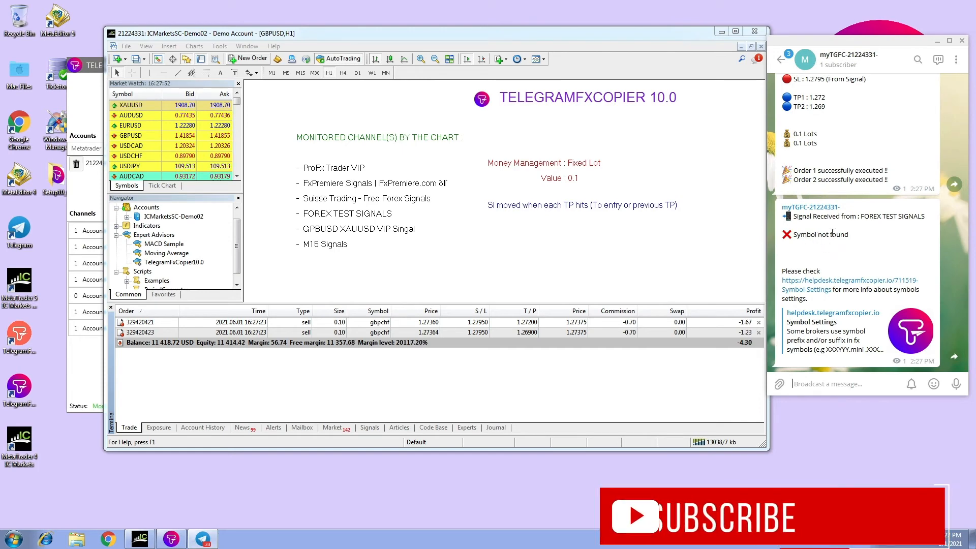